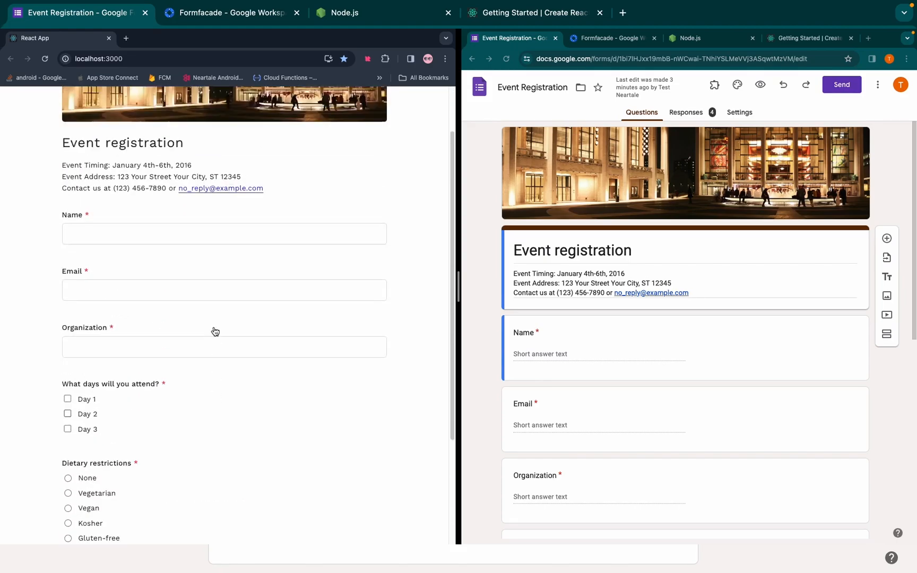
# Switch to the full-window Event Registration form editor showing the Name and Email questions
pyautogui.write('Hari')
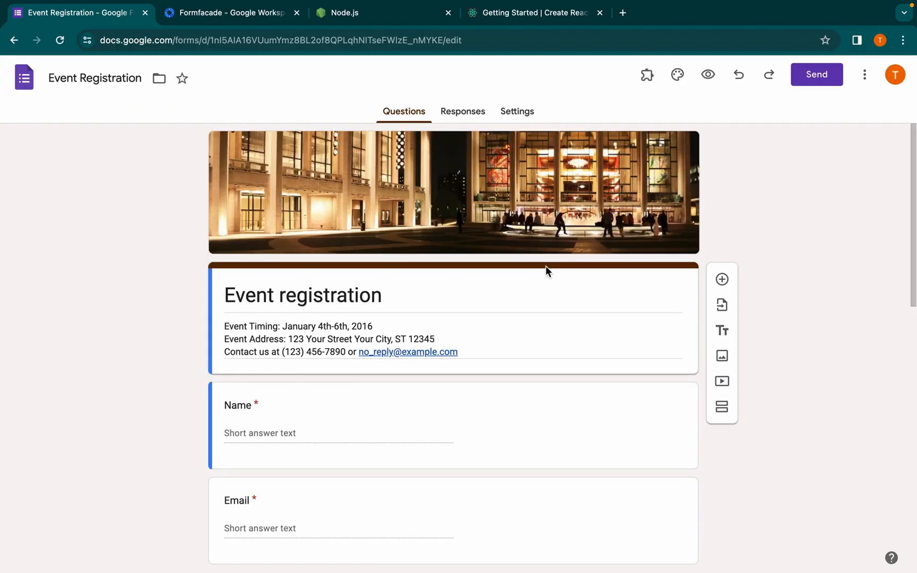
# View the Formfacade add-on listing in Google Workspace Marketplace, confirming it's installed
pyautogui.click(230, 12)
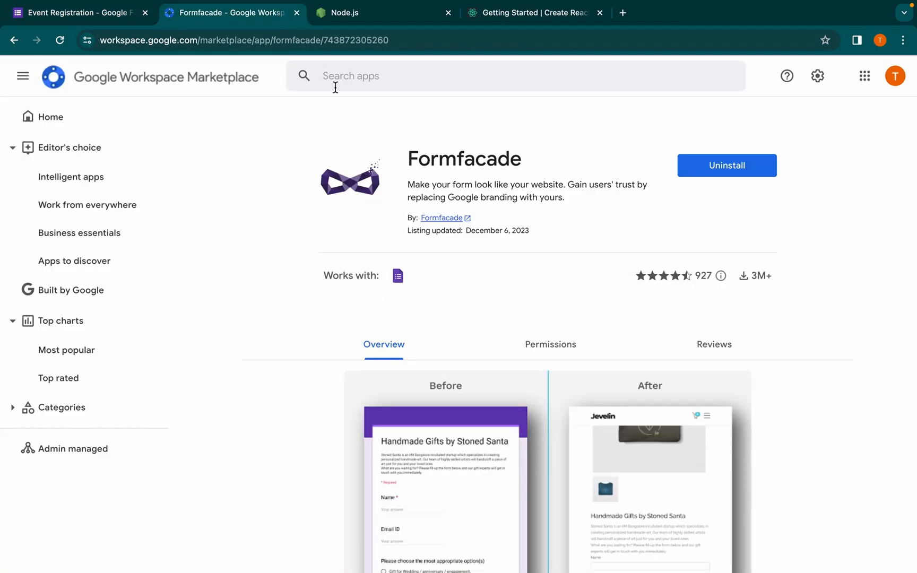
pyautogui.moveTo(398, 211)
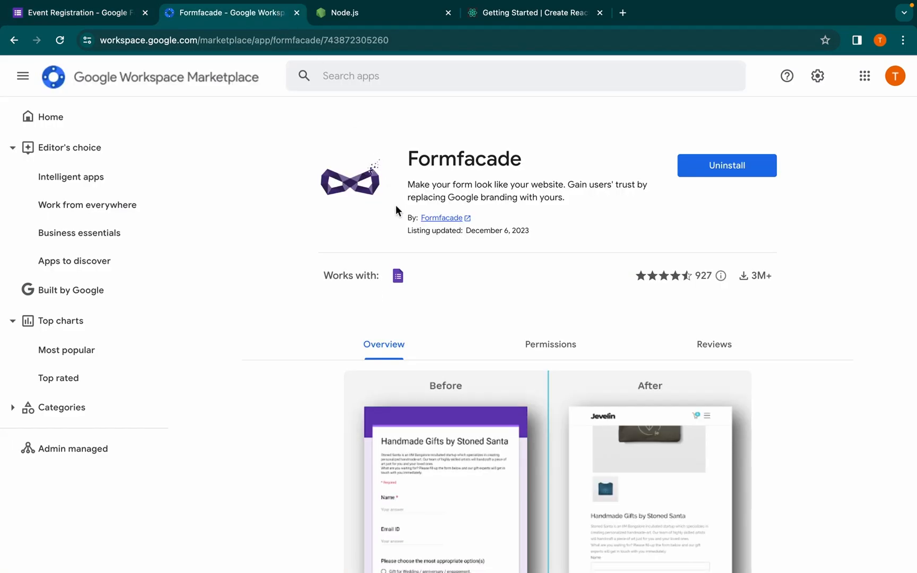
pyautogui.moveTo(377, 188)
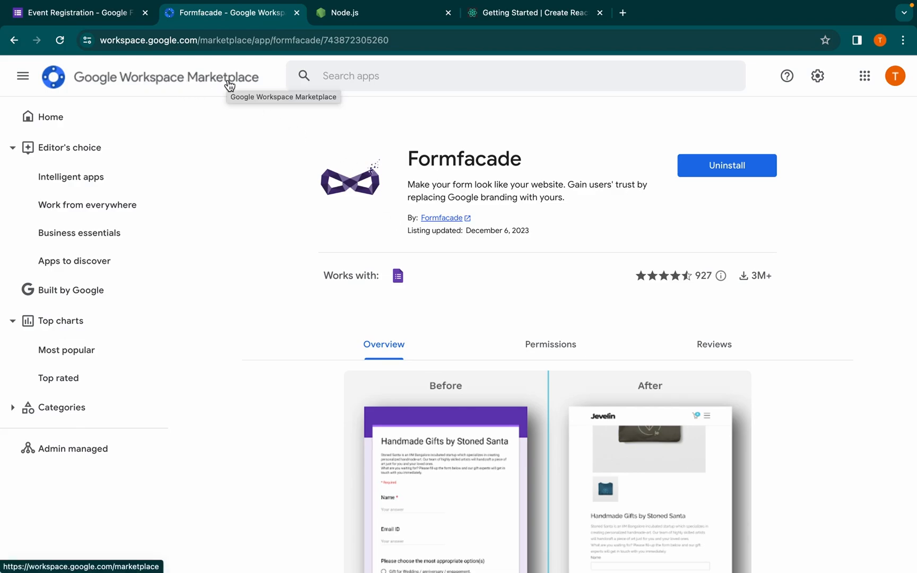
pyautogui.moveTo(280, 129)
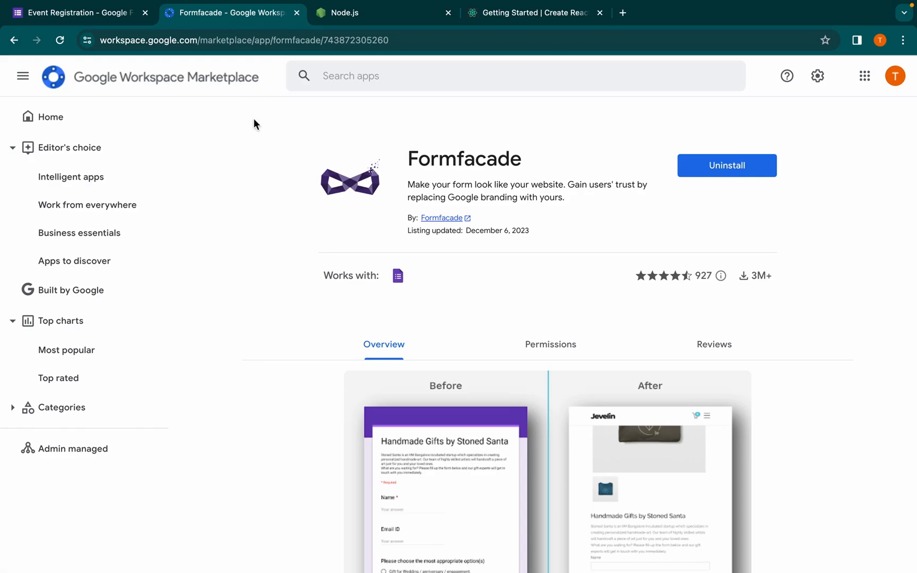
# Use Formfacade's Embed in a webpage option to get React.js web app embed code
pyautogui.click(76, 12)
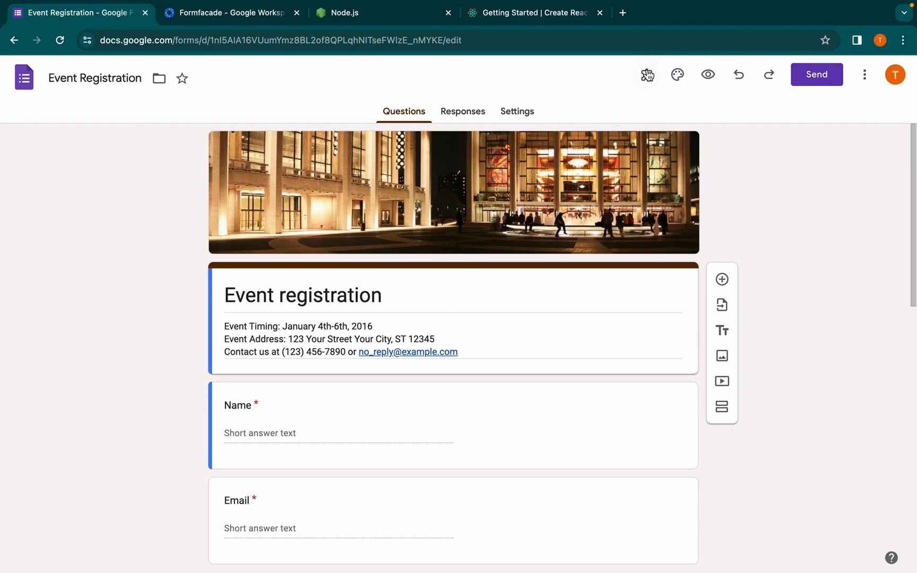
pyautogui.click(647, 74)
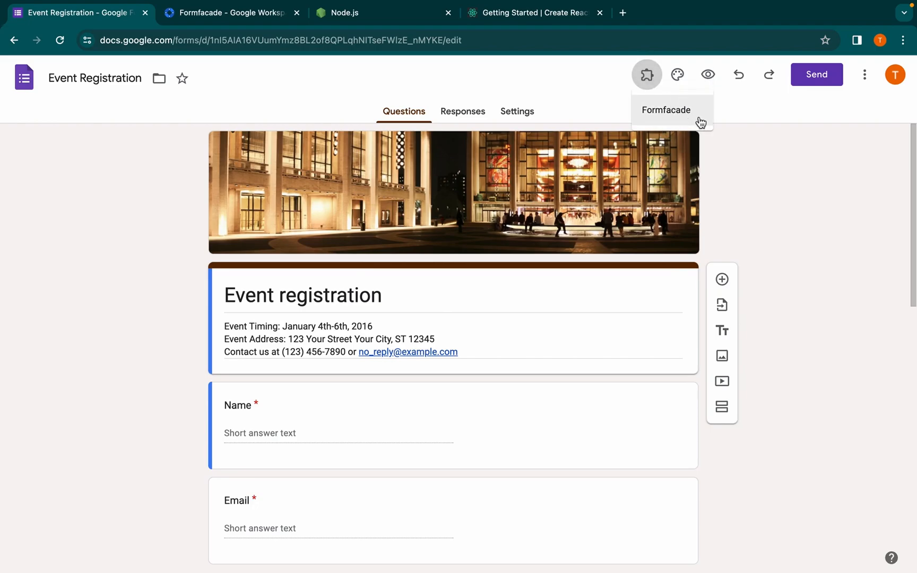
pyautogui.click(666, 109)
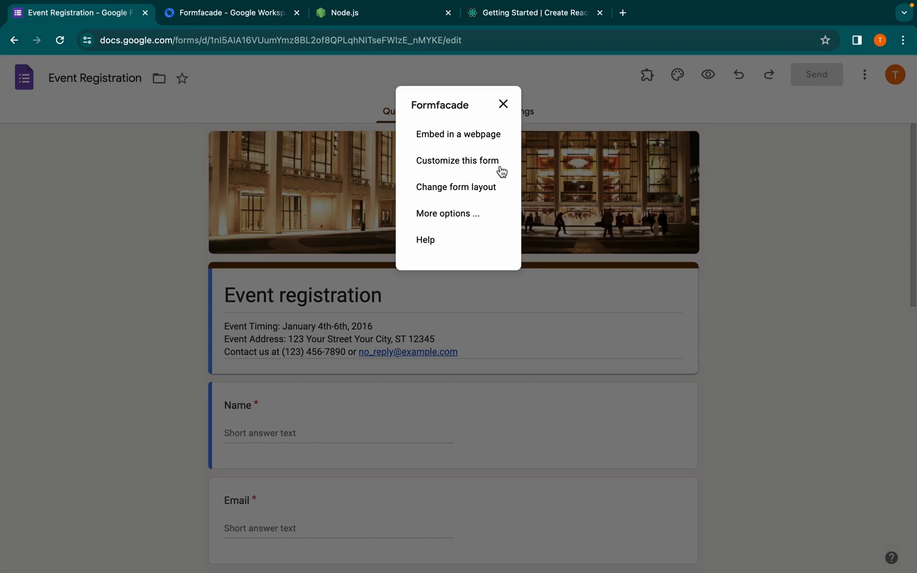
pyautogui.click(458, 137)
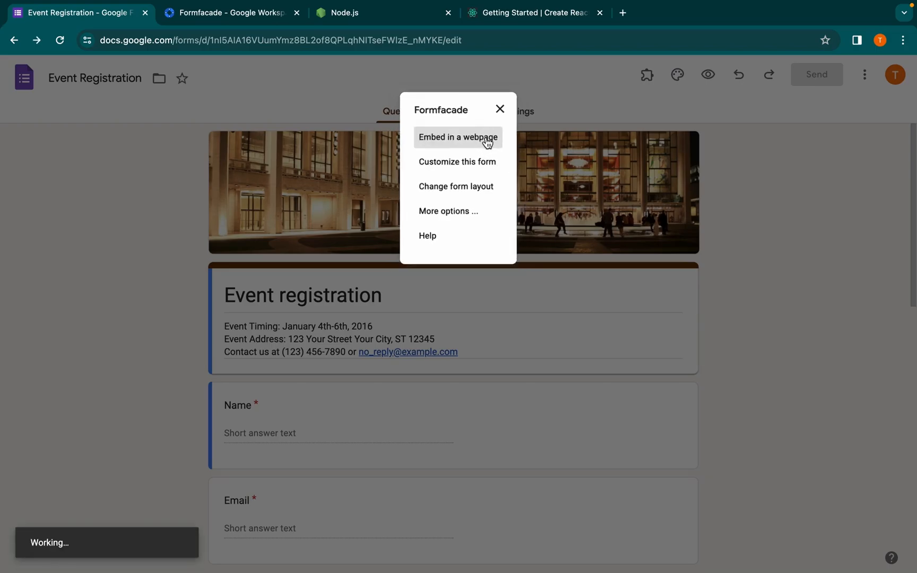
pyautogui.click(457, 137)
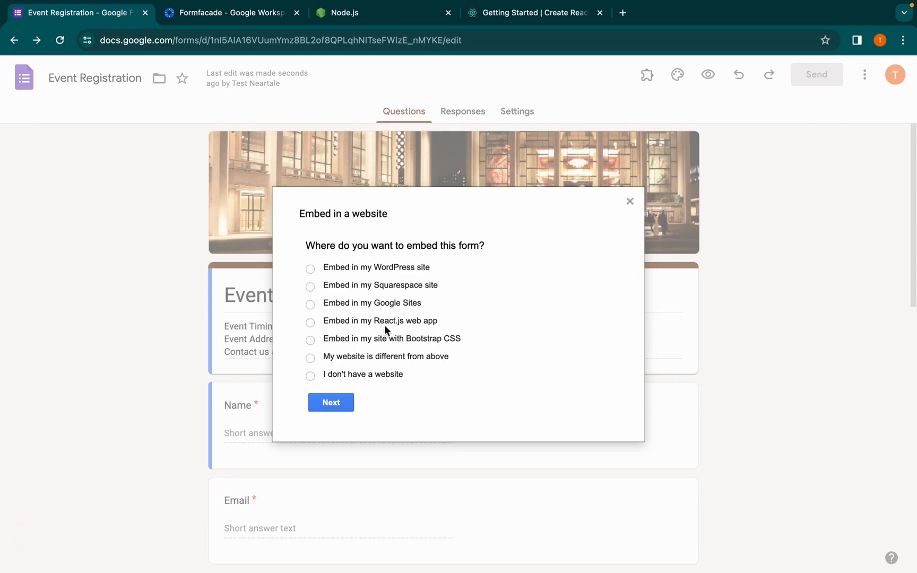
pyautogui.click(331, 402)
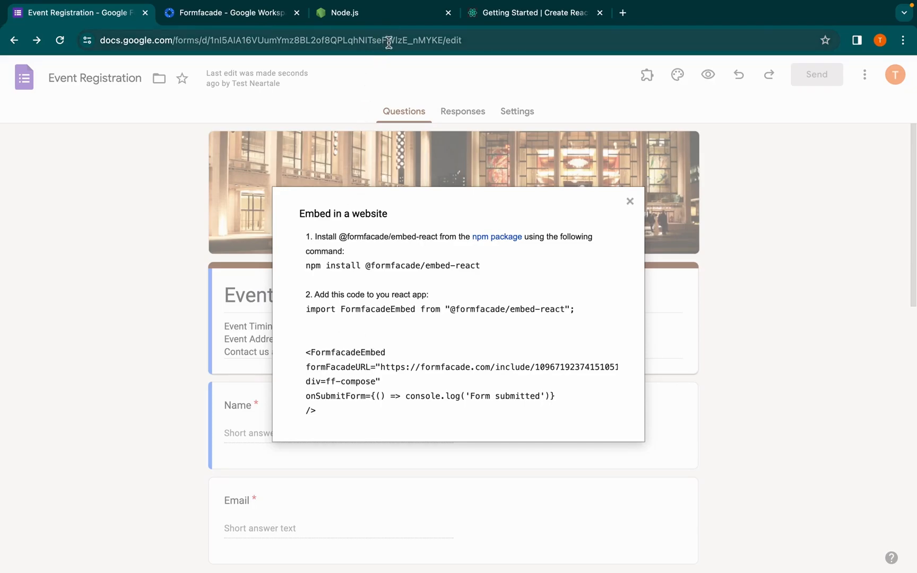
# Check the Node.js site, then select Create React App's npm install -g create-react-app command
pyautogui.click(379, 13)
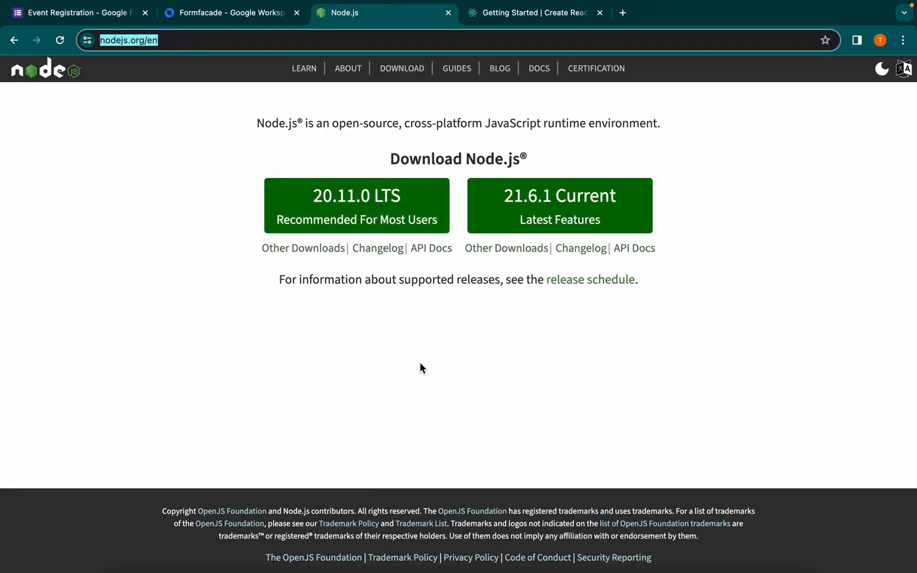
pyautogui.click(532, 12)
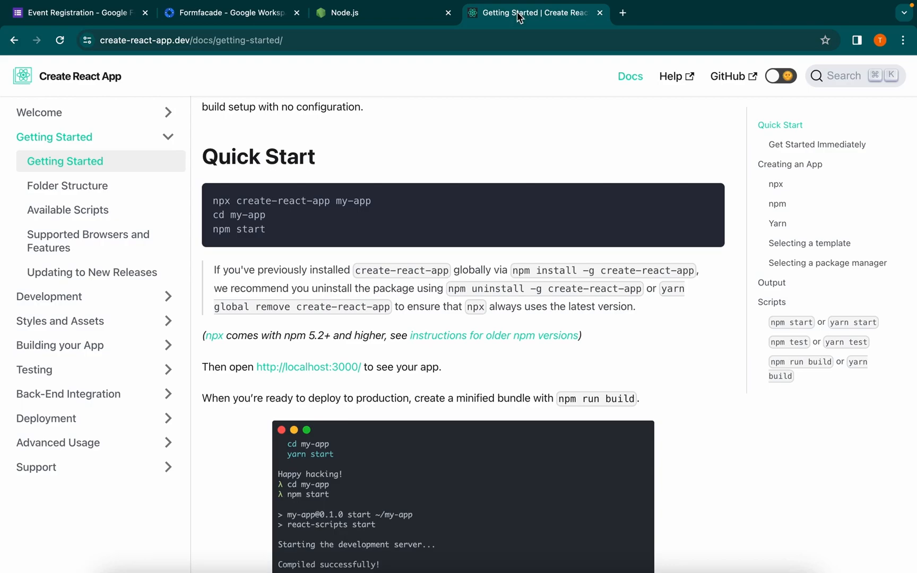
pyautogui.moveTo(506, 40)
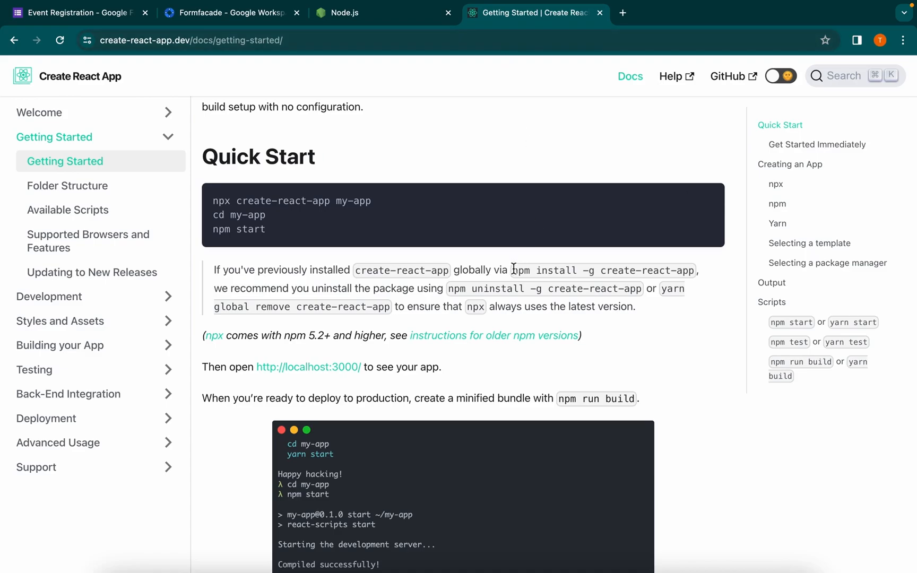
pyautogui.moveTo(514, 270); pyautogui.dragTo(694, 270)
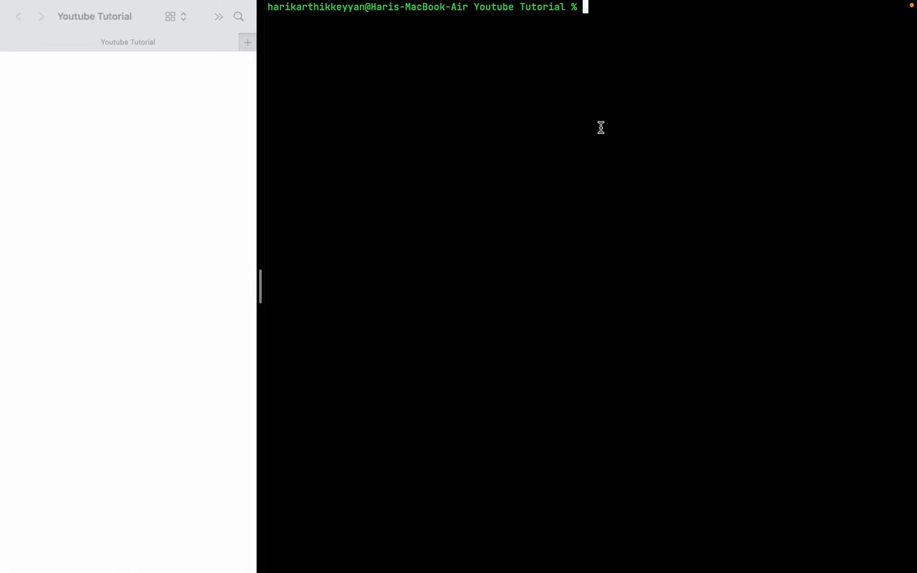
# Install create-react-app globally and generate the test-app project in the Youtube Tutorial folder
pyautogui.write('npm install -g create-react-app')
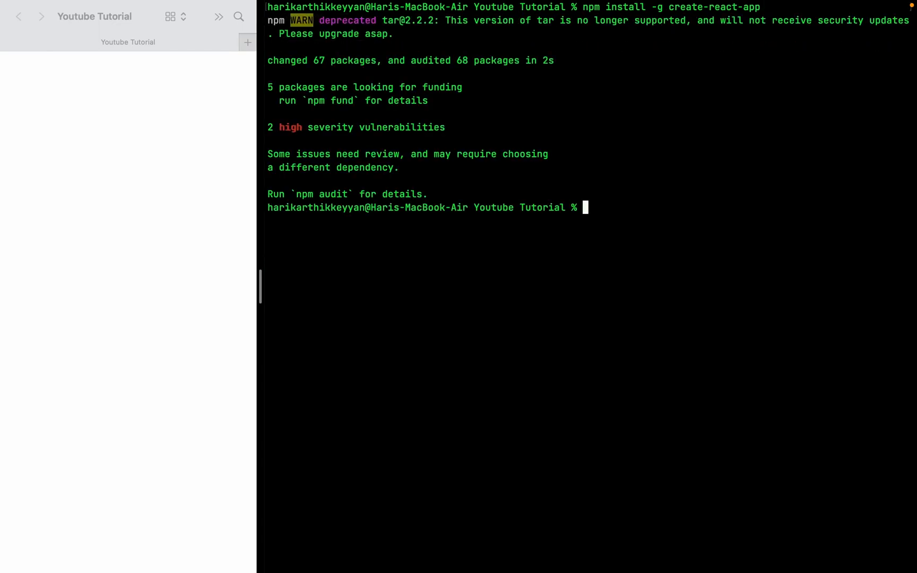
pyautogui.moveTo(310, 241)
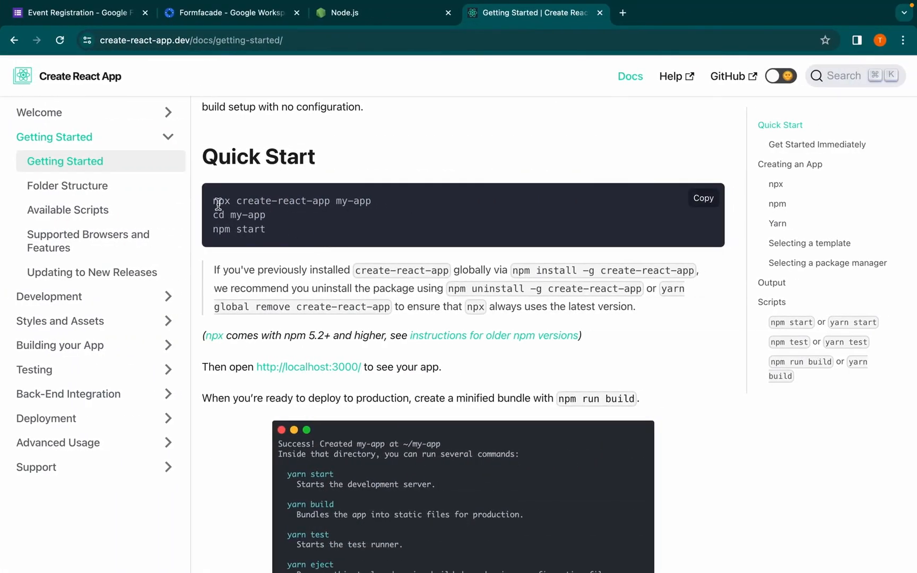
pyautogui.rightClick(289, 201)
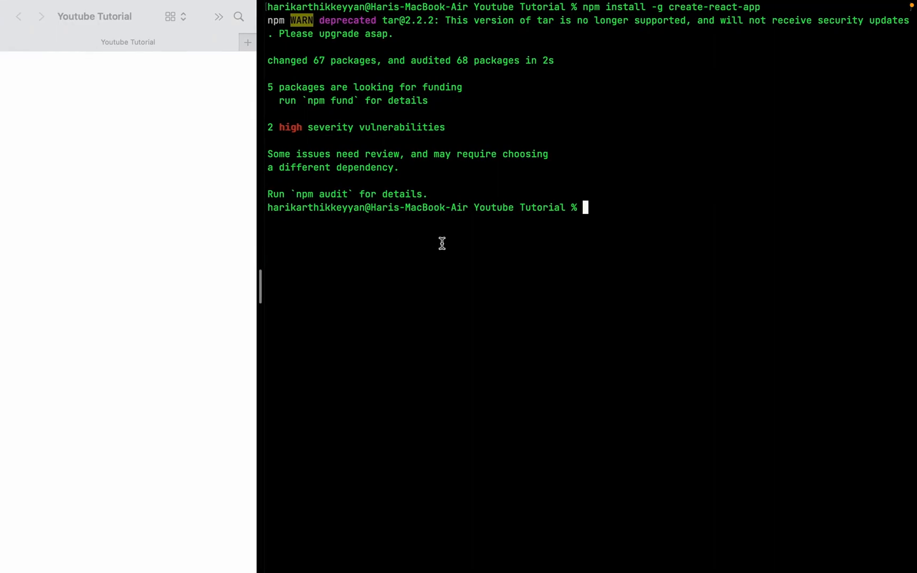
pyautogui.write('npx create-react-app my-app')
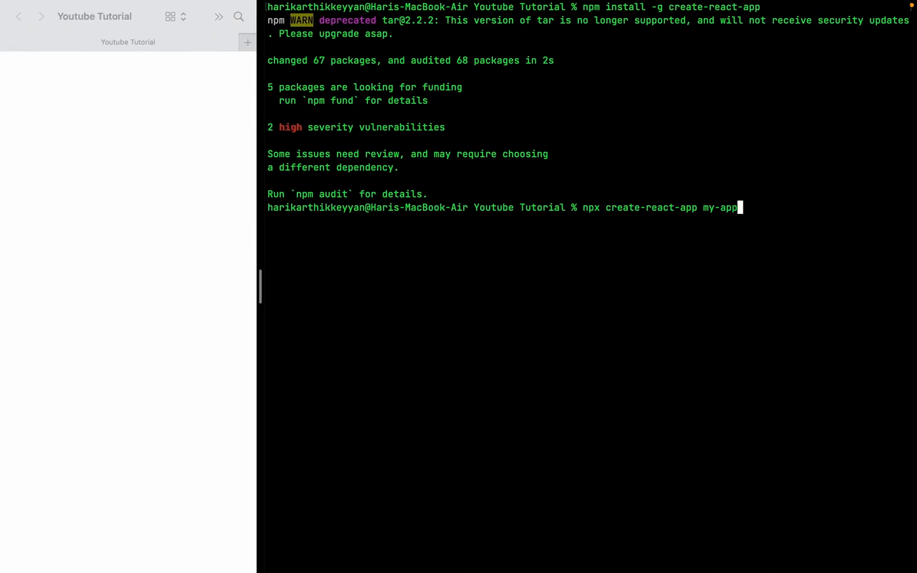
pyautogui.press('Backspace')
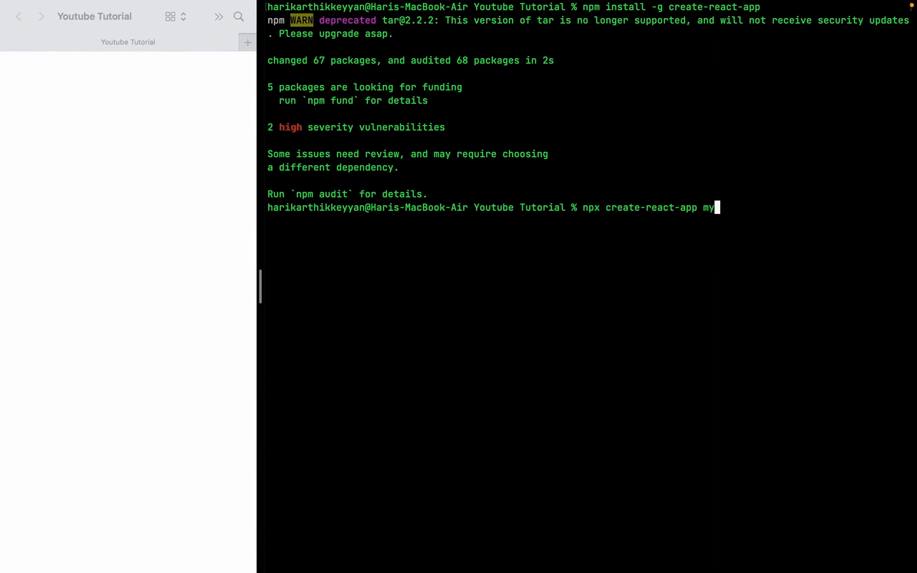
pyautogui.press('Backspace')
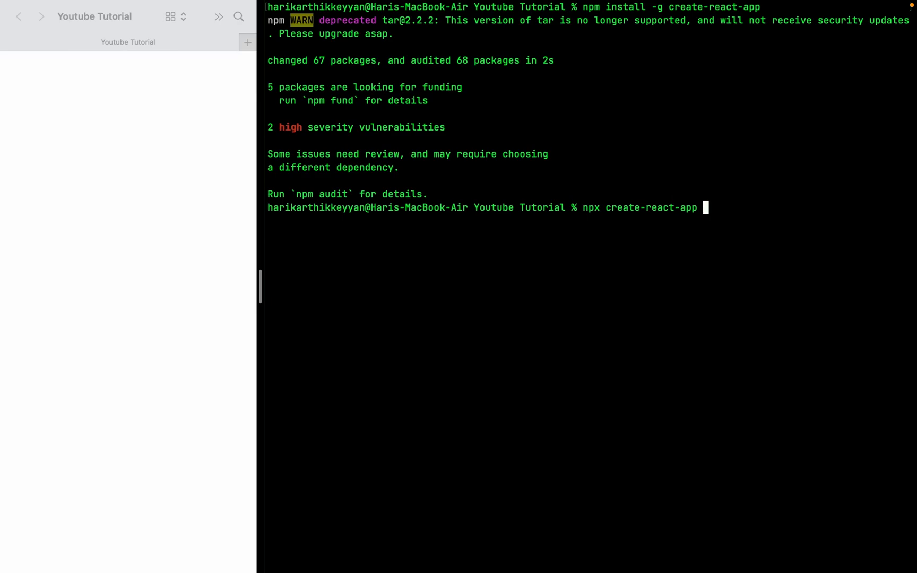
pyautogui.write('test-a')
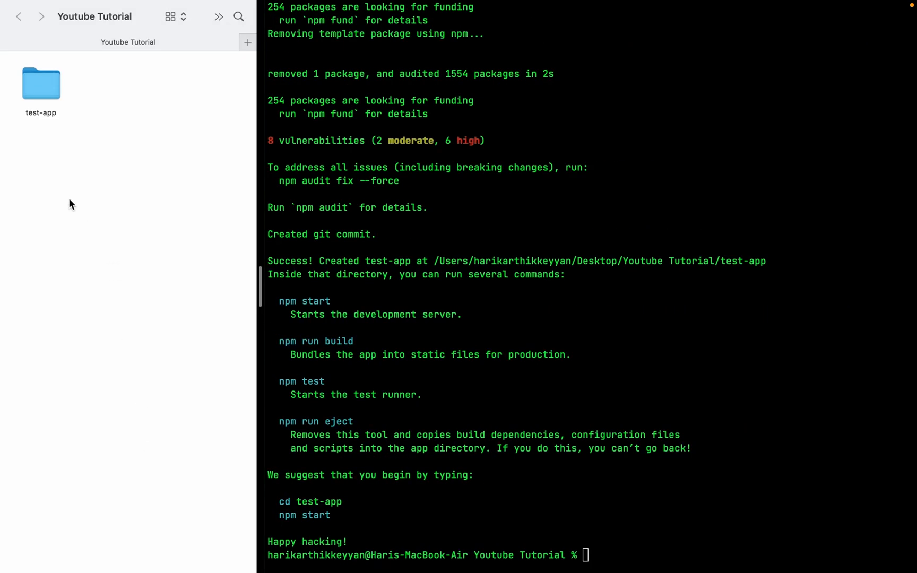
pyautogui.click(41, 84)
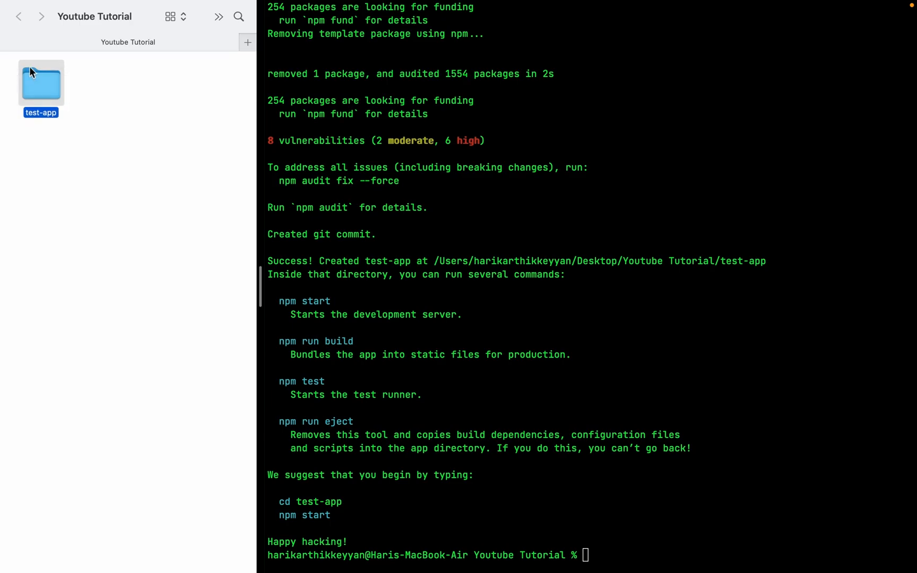
pyautogui.moveTo(46, 101)
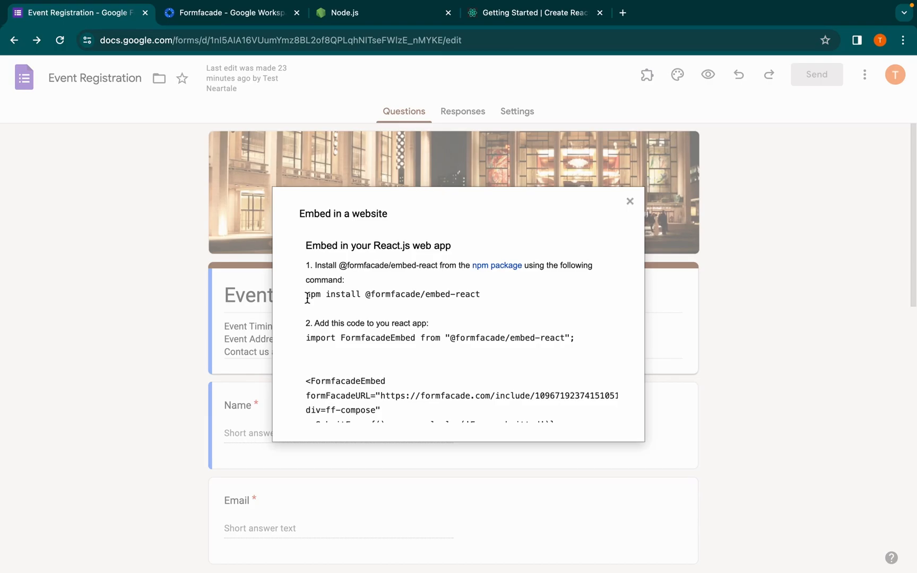
pyautogui.moveTo(305, 294); pyautogui.dragTo(479, 294)
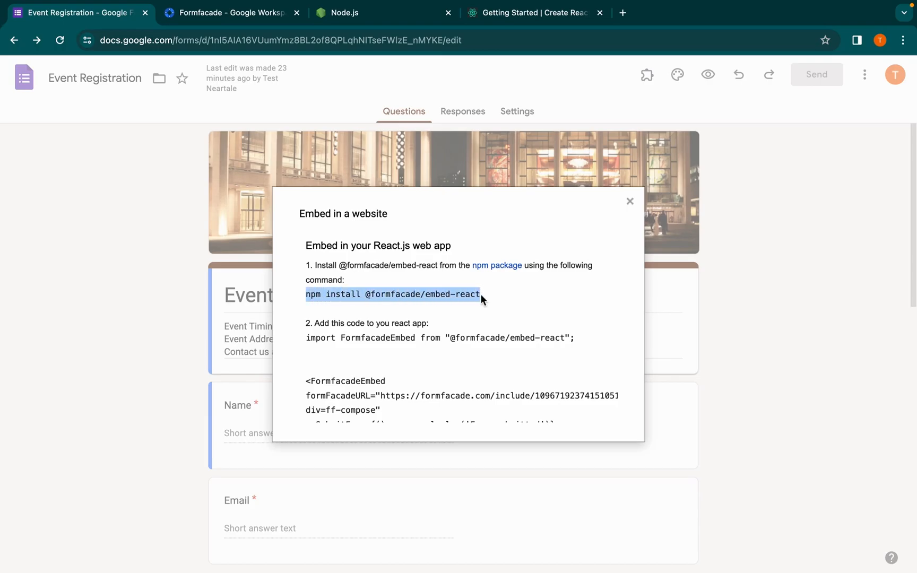
pyautogui.rightClick(474, 294)
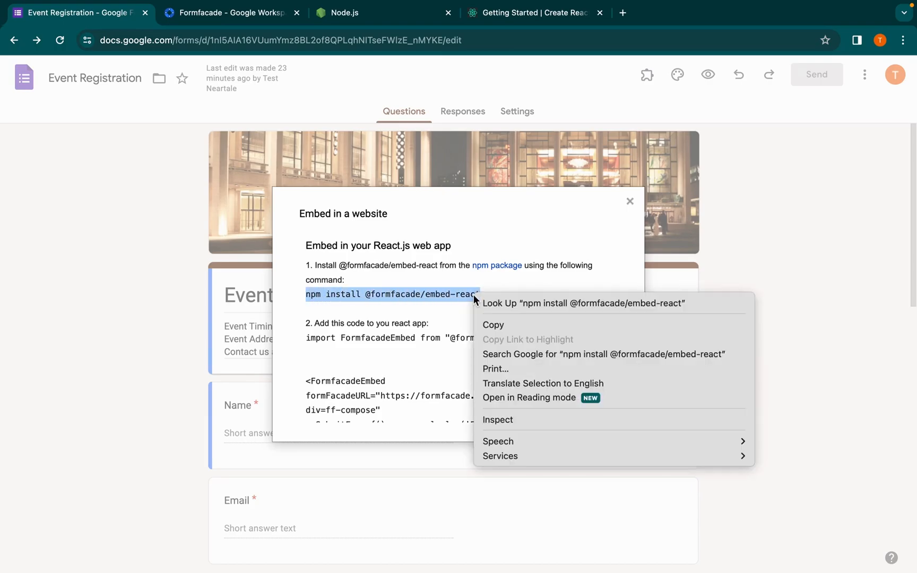
pyautogui.click(492, 325)
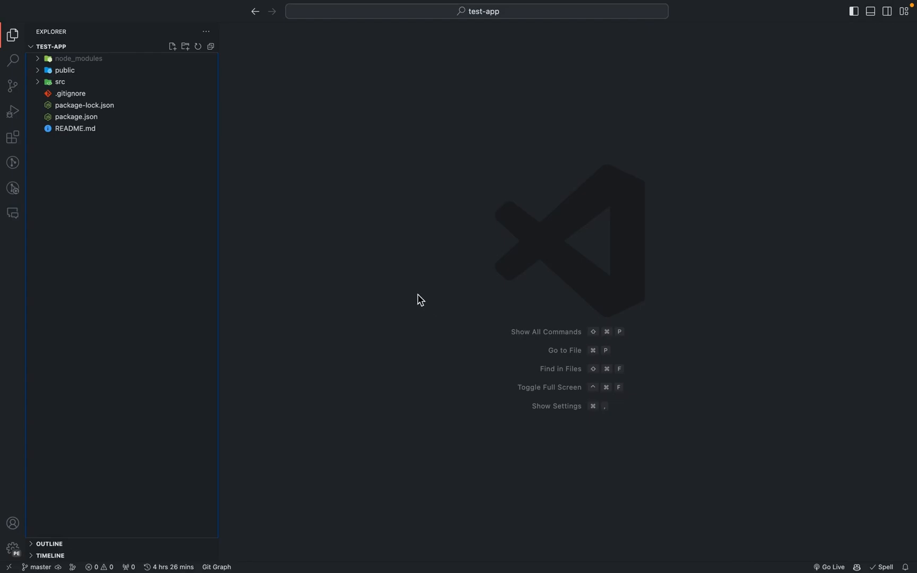
pyautogui.click(187, 7)
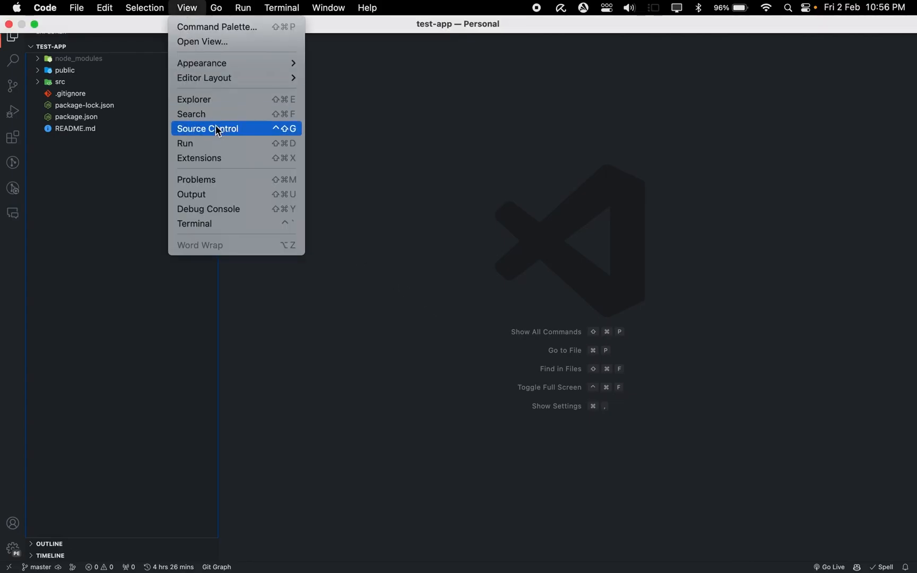
pyautogui.click(194, 224)
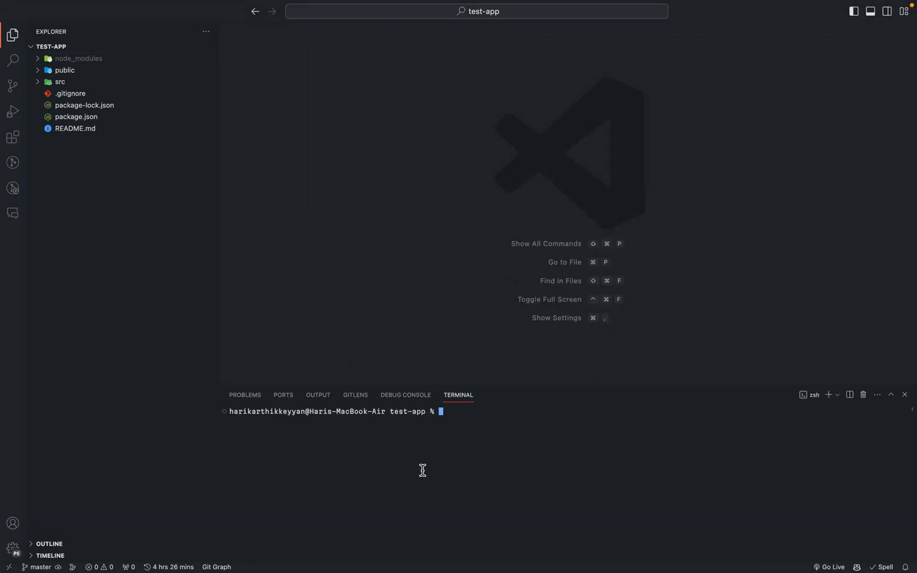
pyautogui.write('npm install @formfacade/embed-react')
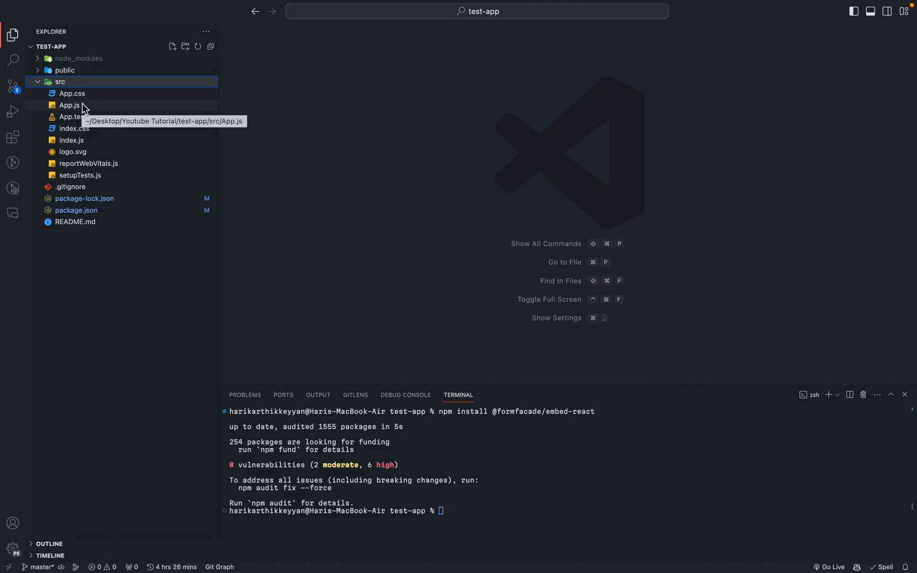
# Import FormfacadeEmbed in App.js, replace the header with it, and run npm start
pyautogui.click(69, 105)
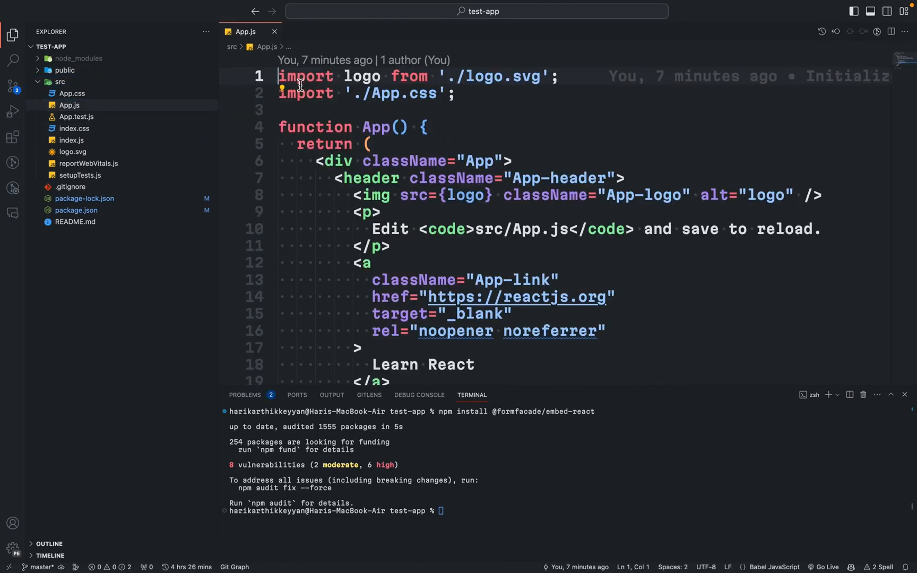
pyautogui.write('import FormfacadeEmbed from "@formfacade/embed-react";')
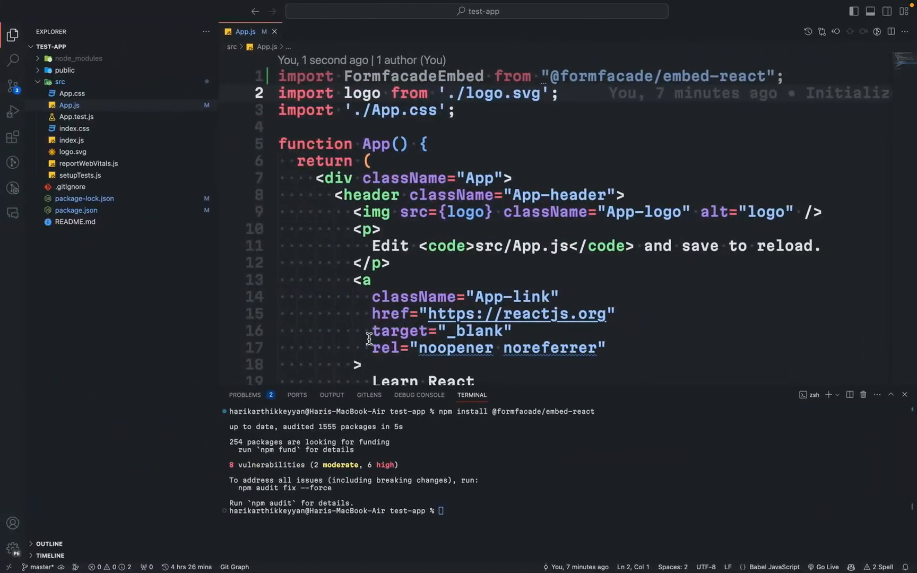
pyautogui.click(271, 164)
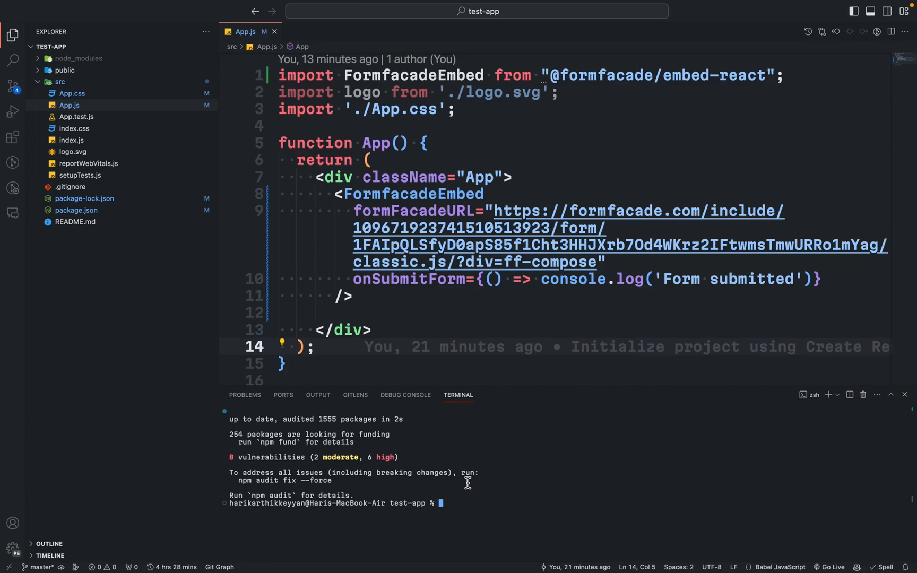
pyautogui.write('npm start')
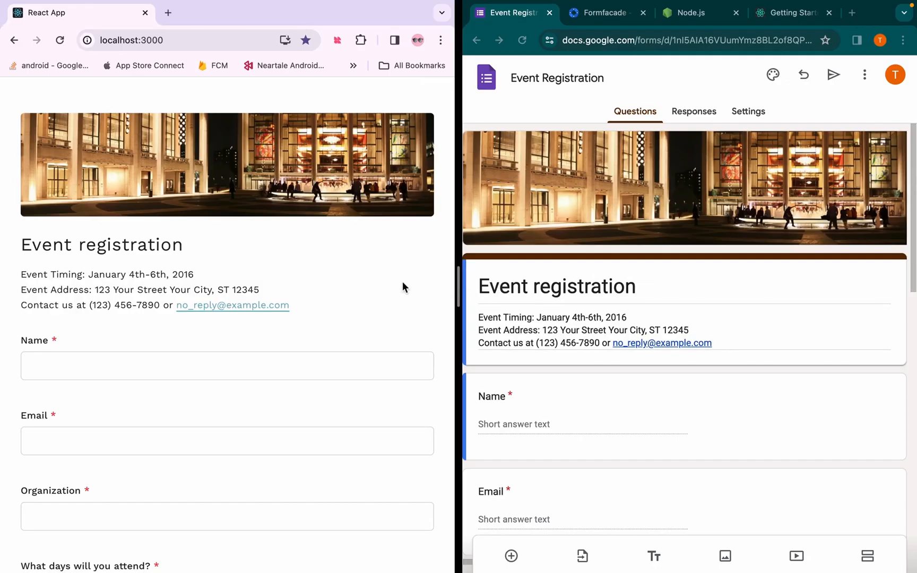
# Fill in the Name and other fields of the localhost:3000 embedded form and submit it
pyautogui.scroll(-3)
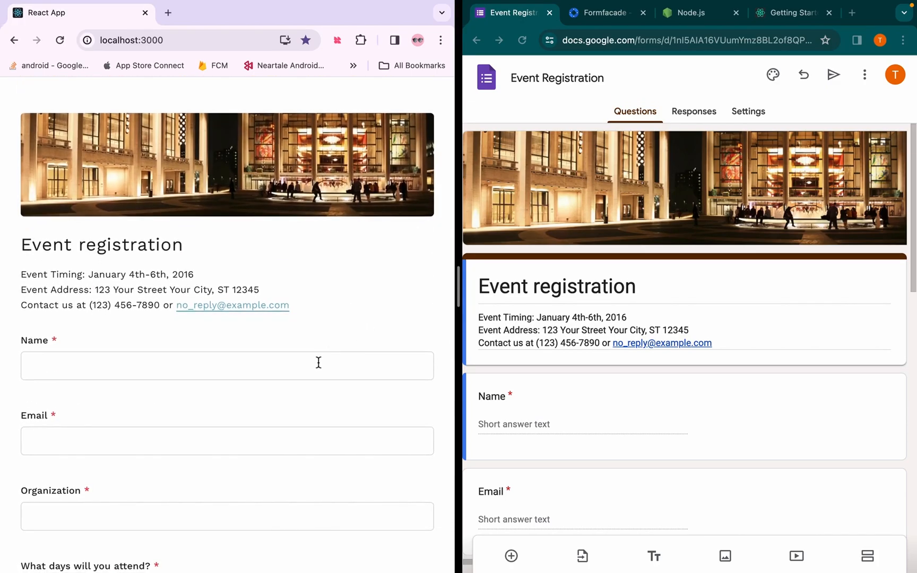
pyautogui.click(28, 417)
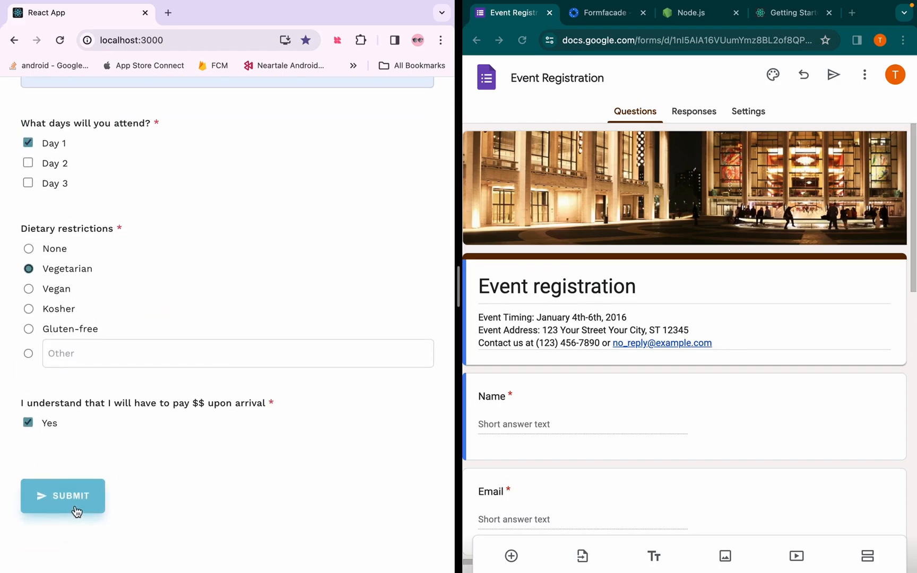
pyautogui.click(63, 495)
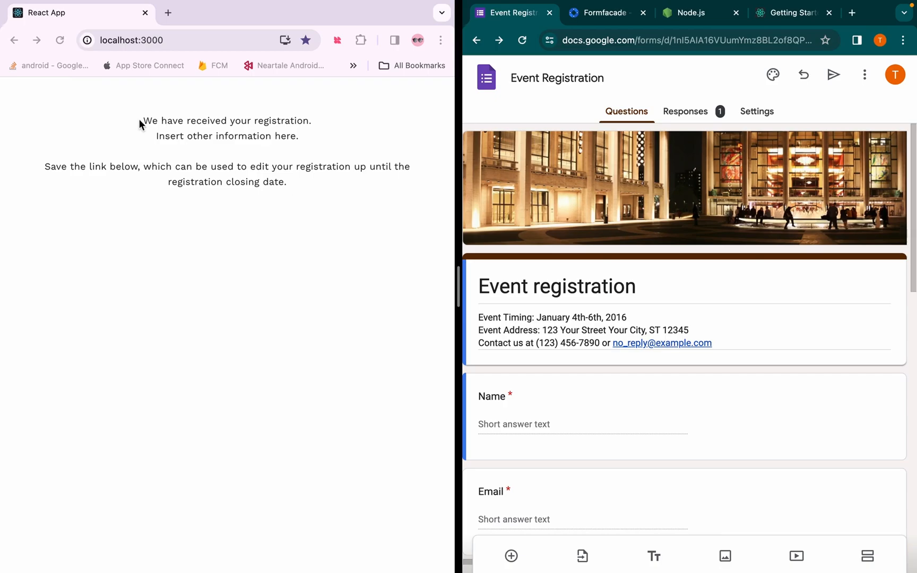
pyautogui.moveTo(193, 151)
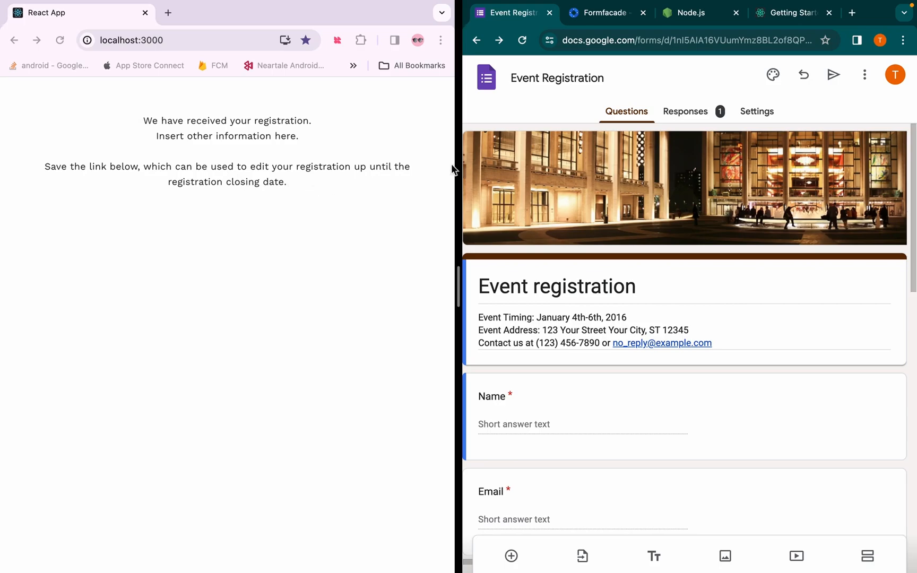
# Open the form's Responses and view the submitted registration in Google Sheets
pyautogui.click(685, 111)
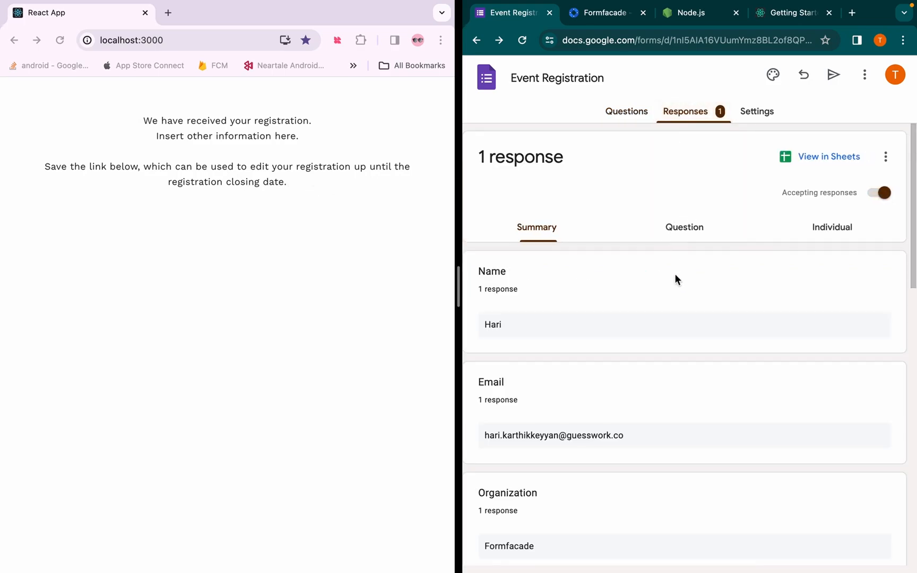
pyautogui.scroll(-3)
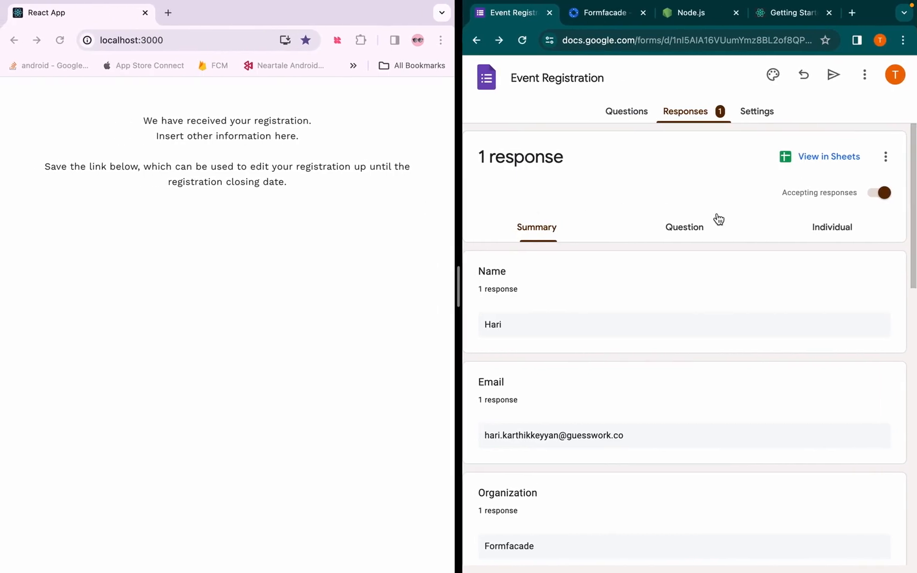
pyautogui.moveTo(826, 157)
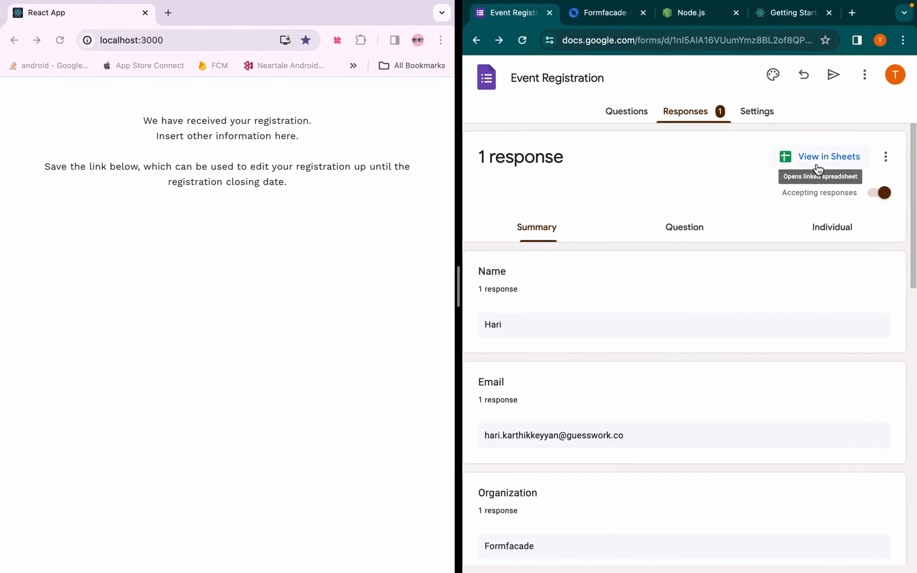
pyautogui.click(825, 157)
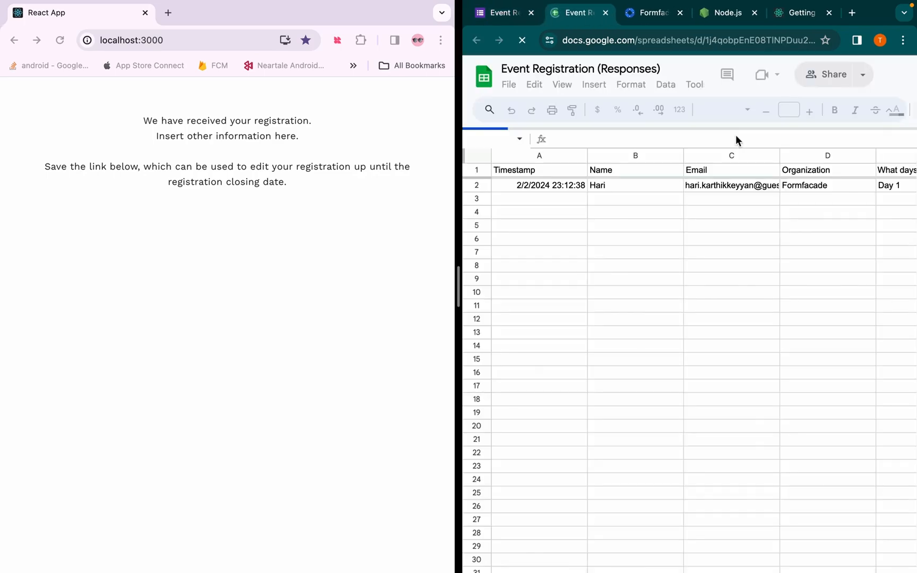